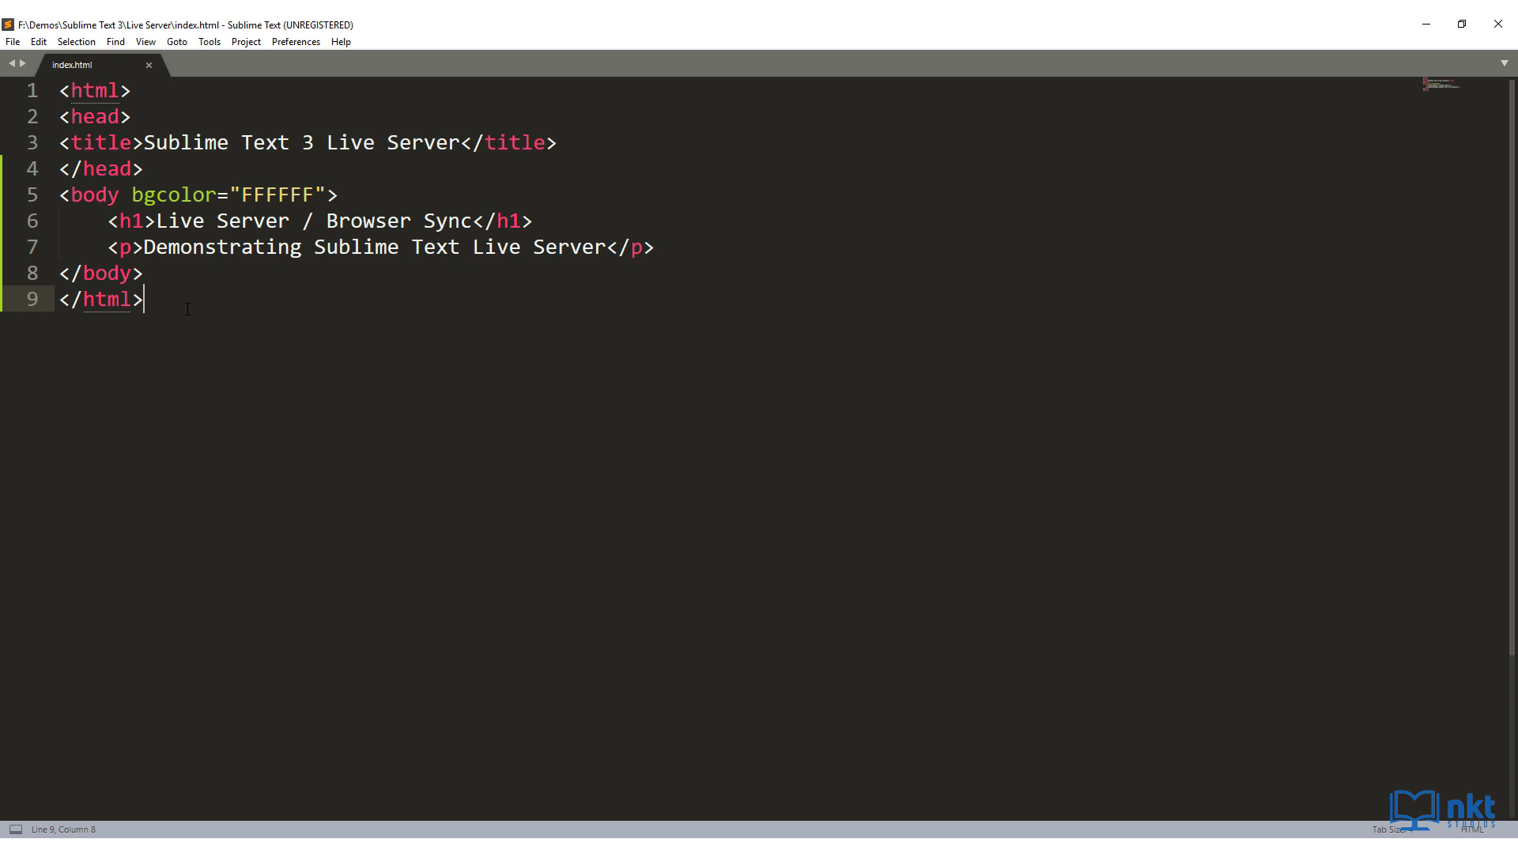
- Install Package Control from the Command Palette's 'install' search and dismiss the success message
click(295, 40)
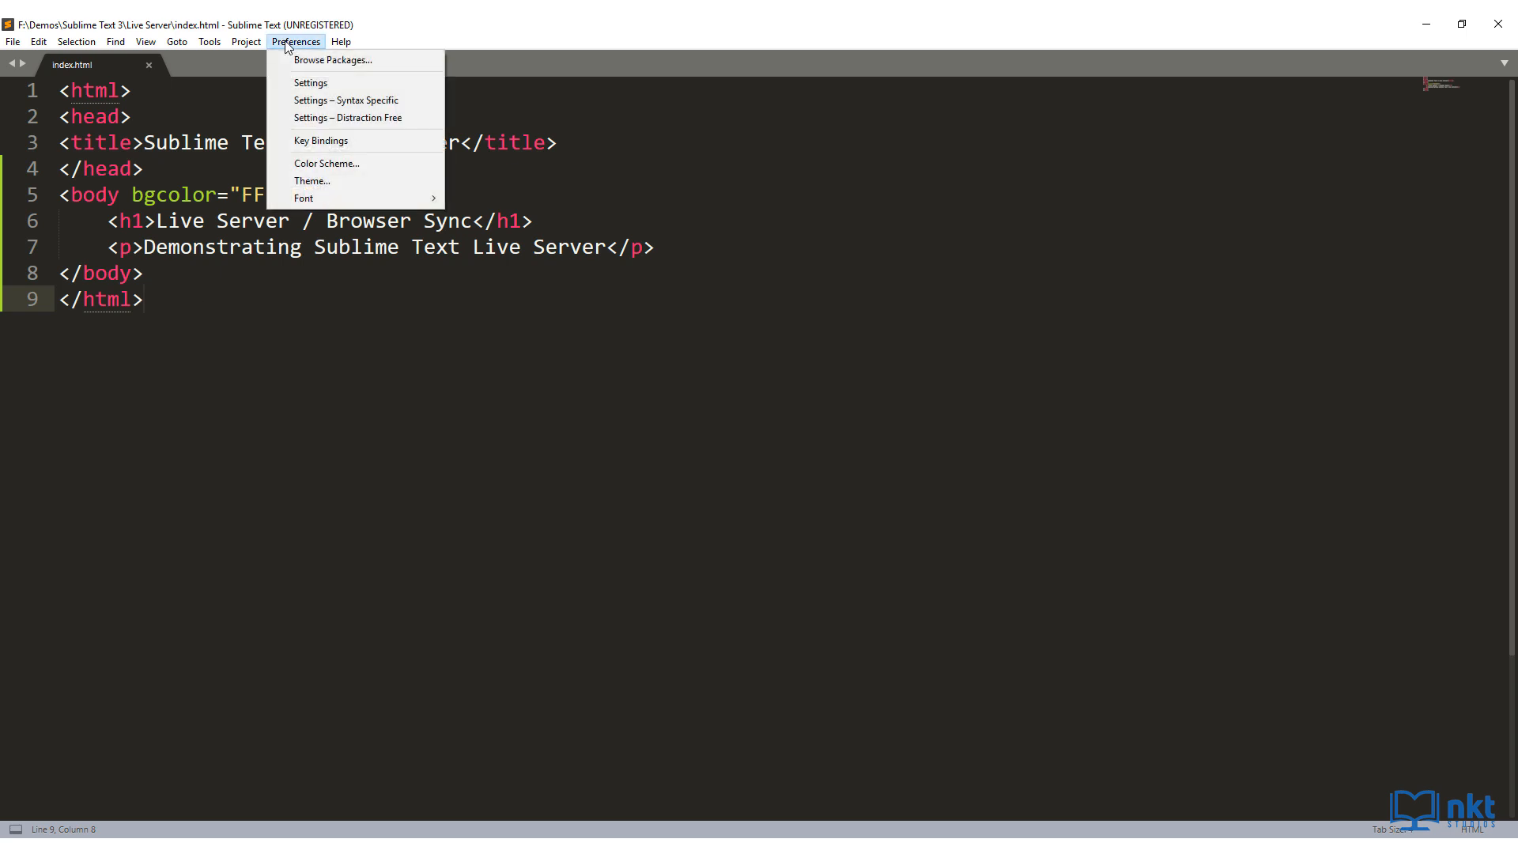
mouse_move(326, 163)
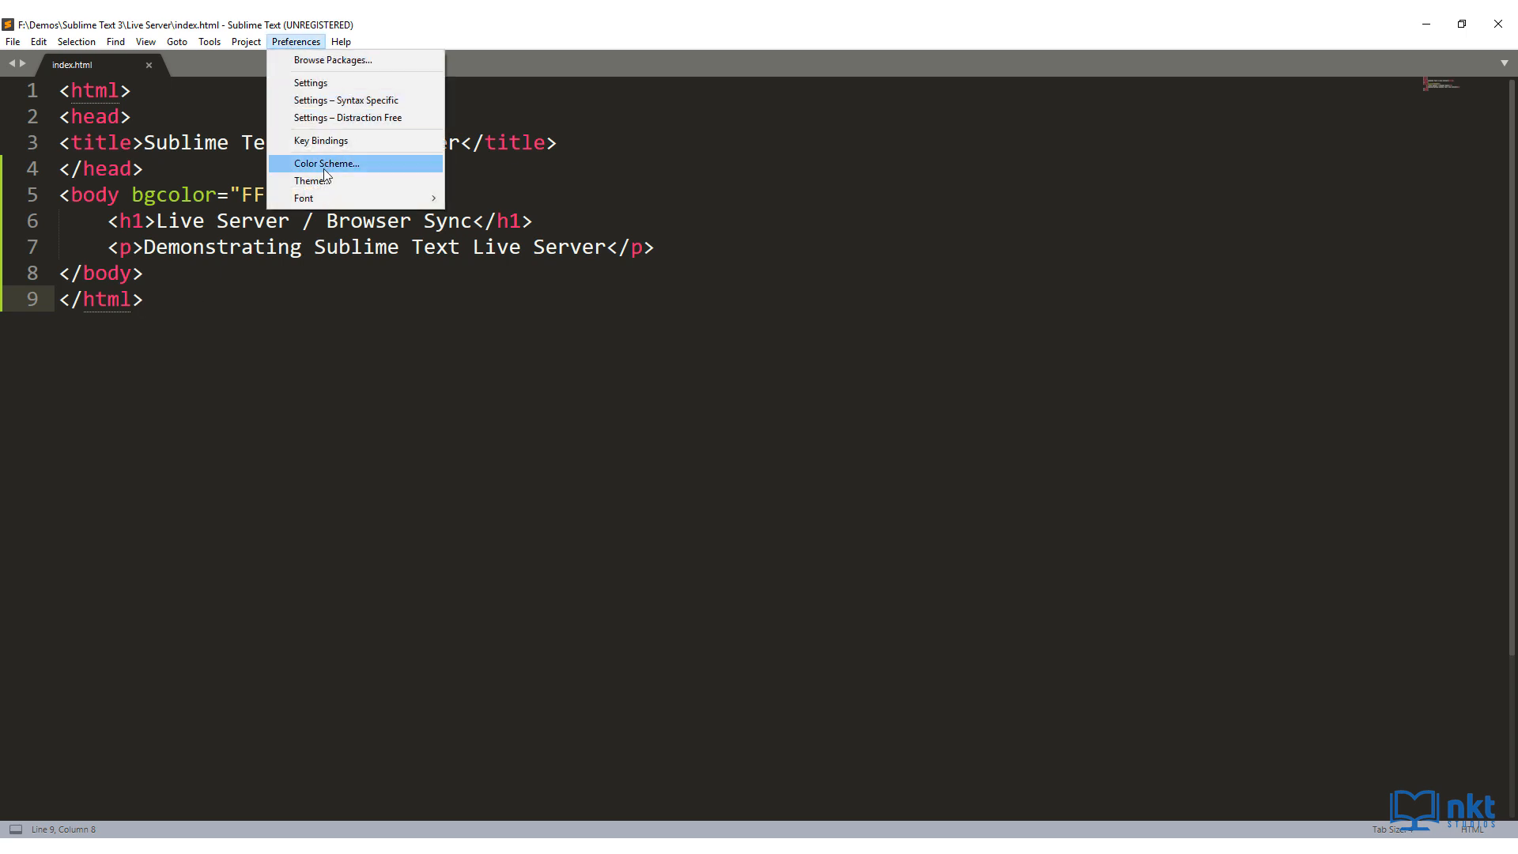
mouse_move(331, 199)
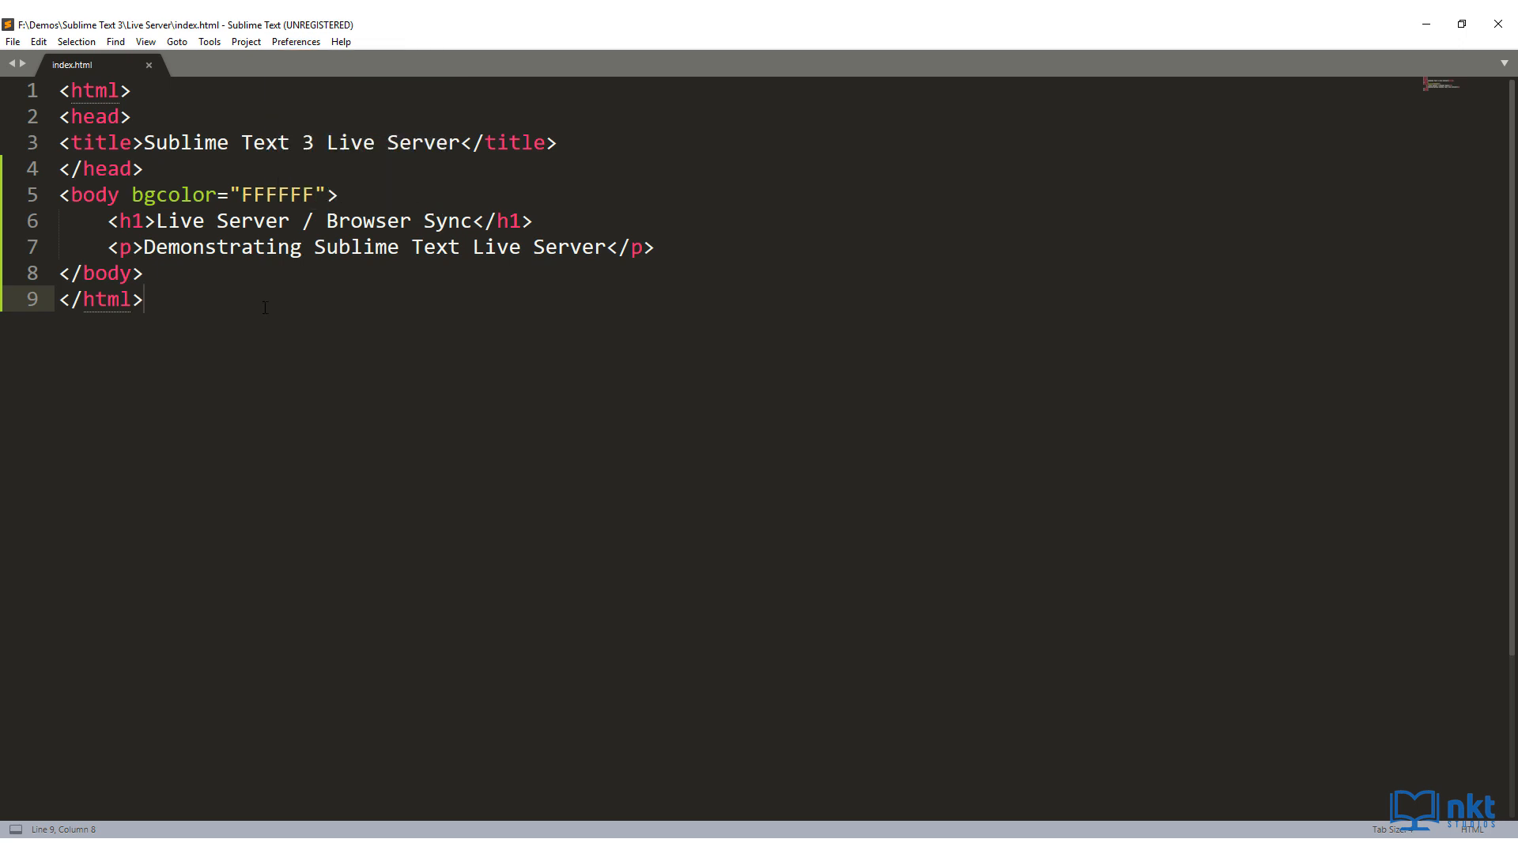
key(ctrl+shift+p)
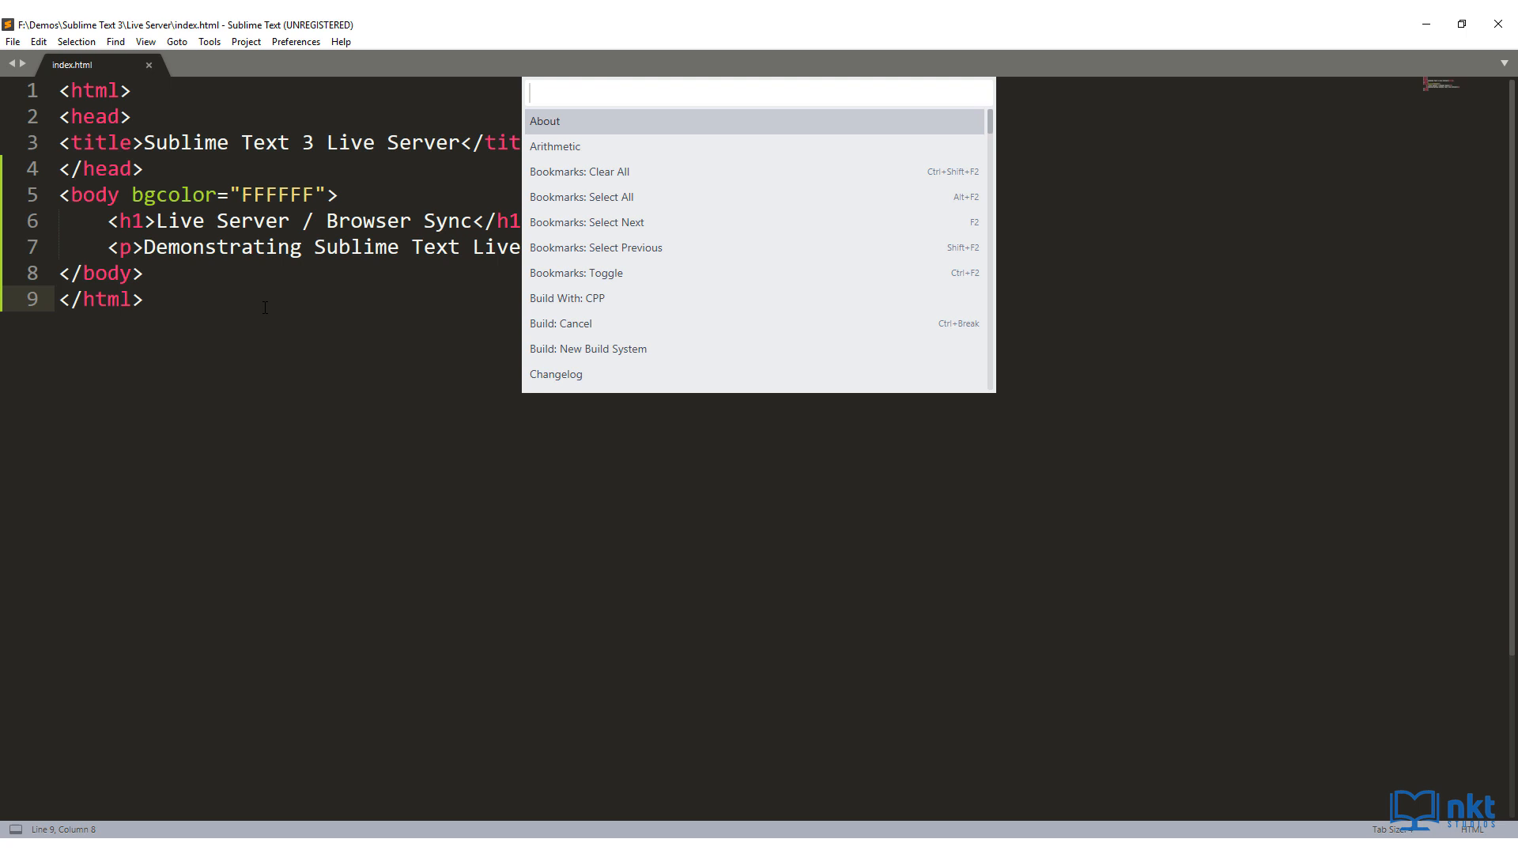
text(instal)
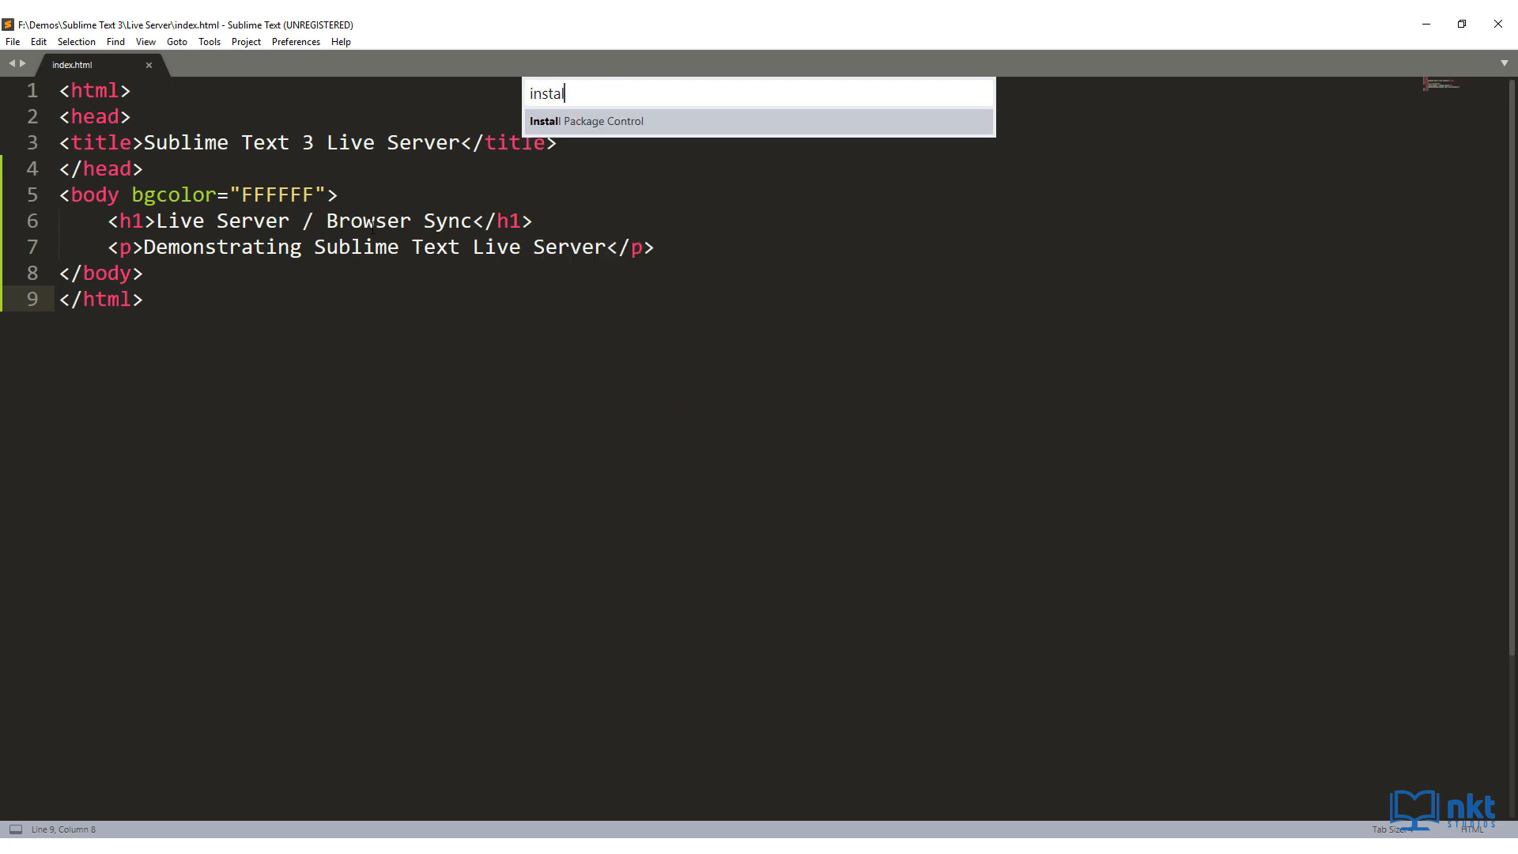
mouse_move(646, 129)
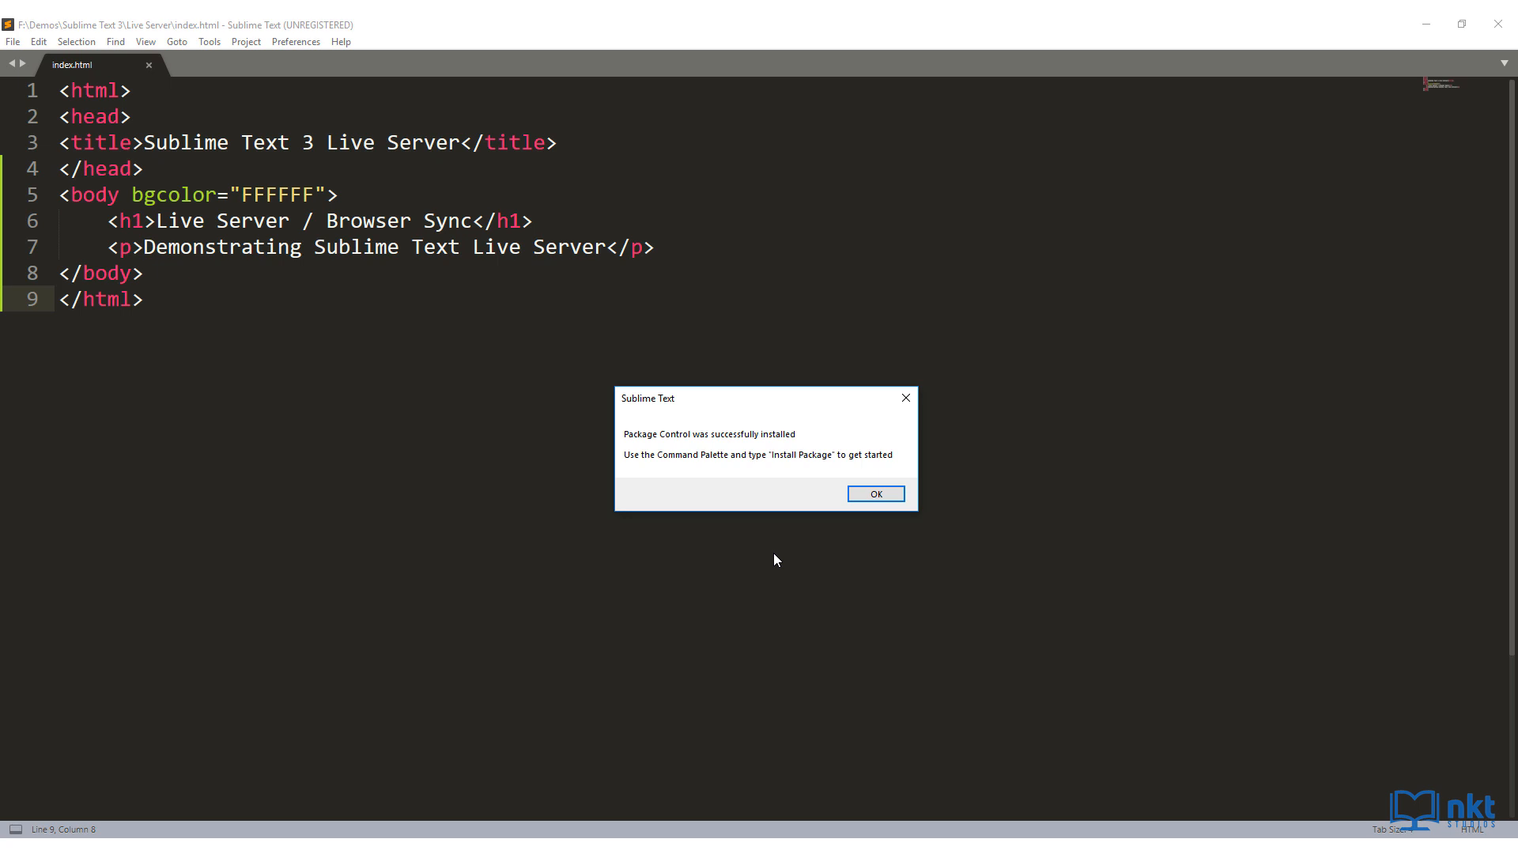
click(872, 493)
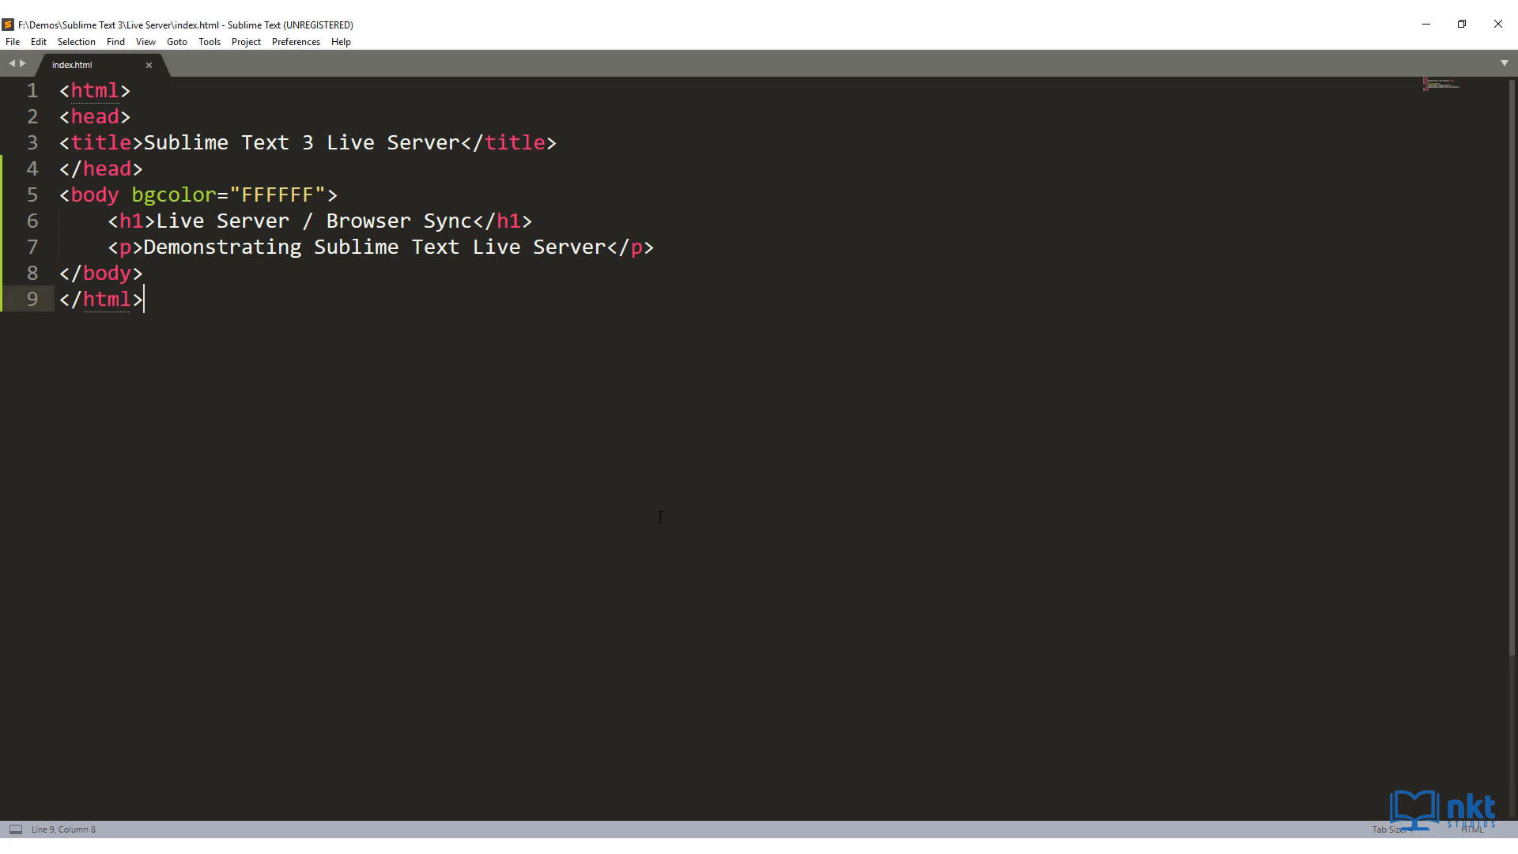
- Reopen the Command Palette with an empty search in the editor
click(295, 40)
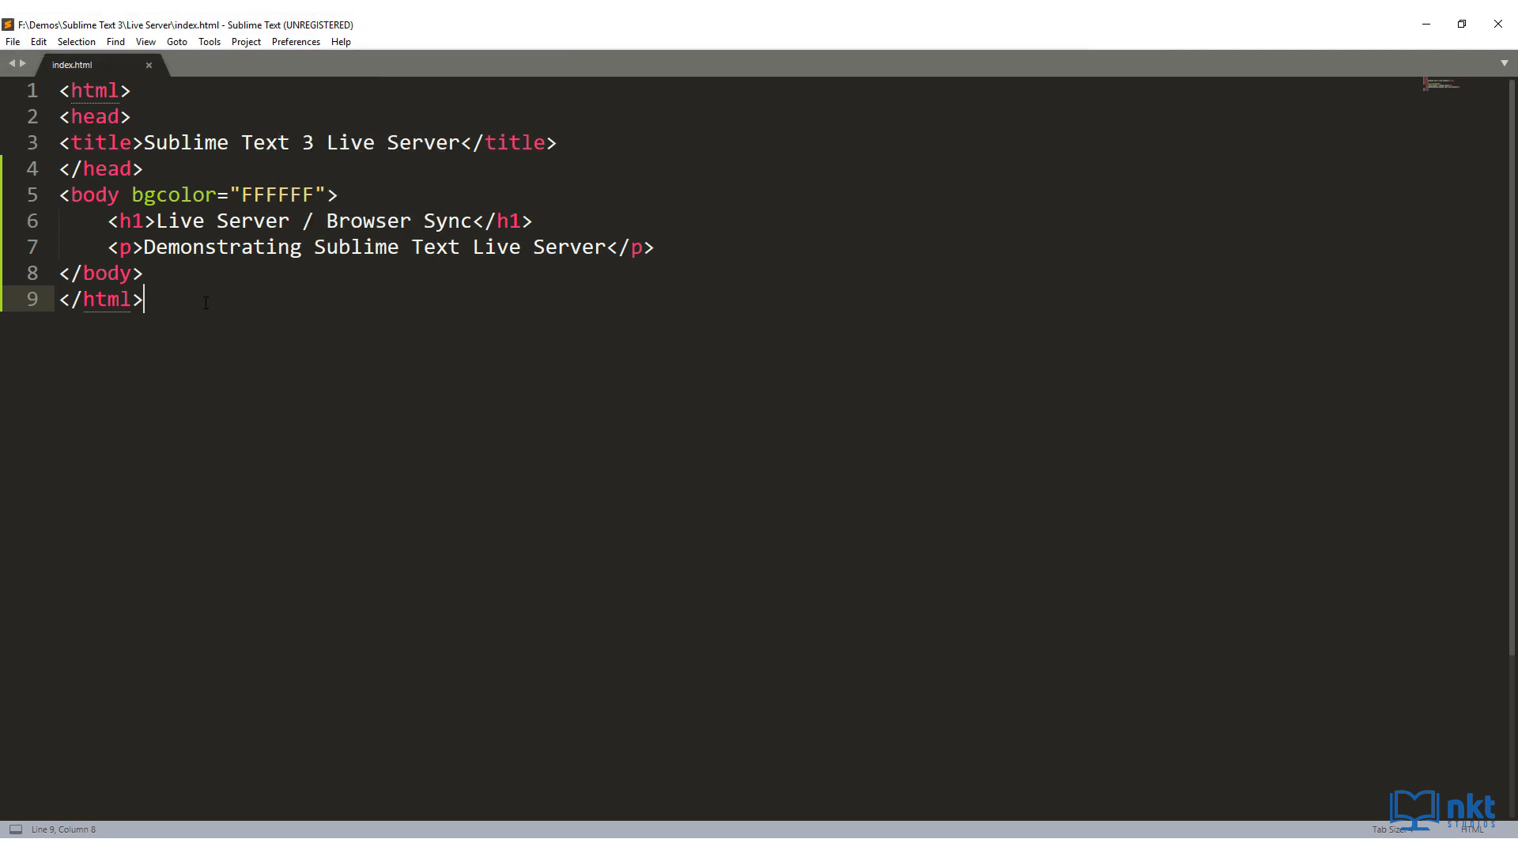
key(ctrl+shift+p)
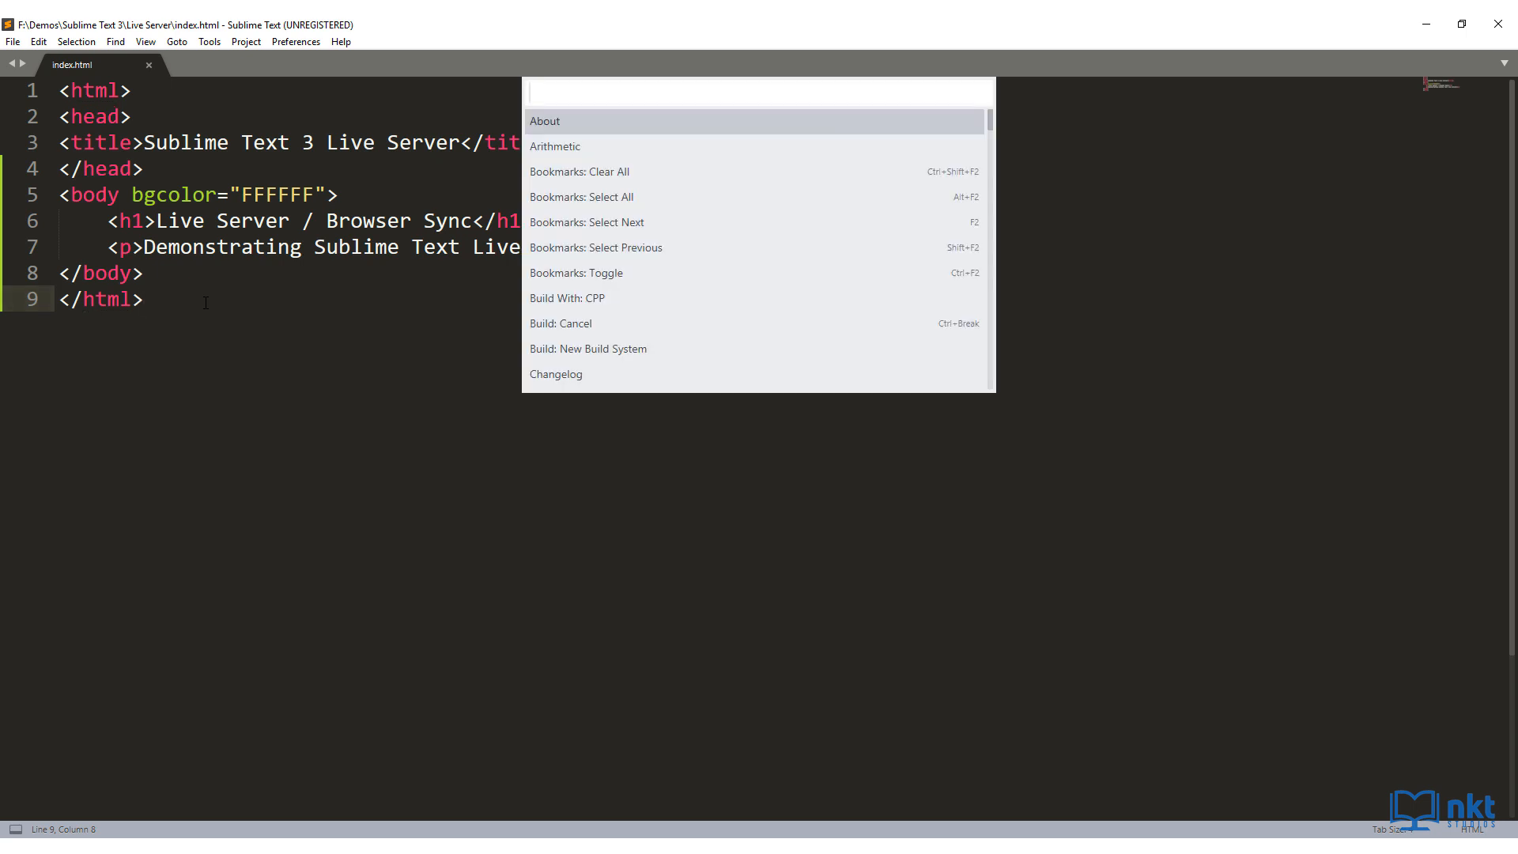
- Open Package Control: Install Package and filter the list by 'br' for Browser Sync
text(insta)
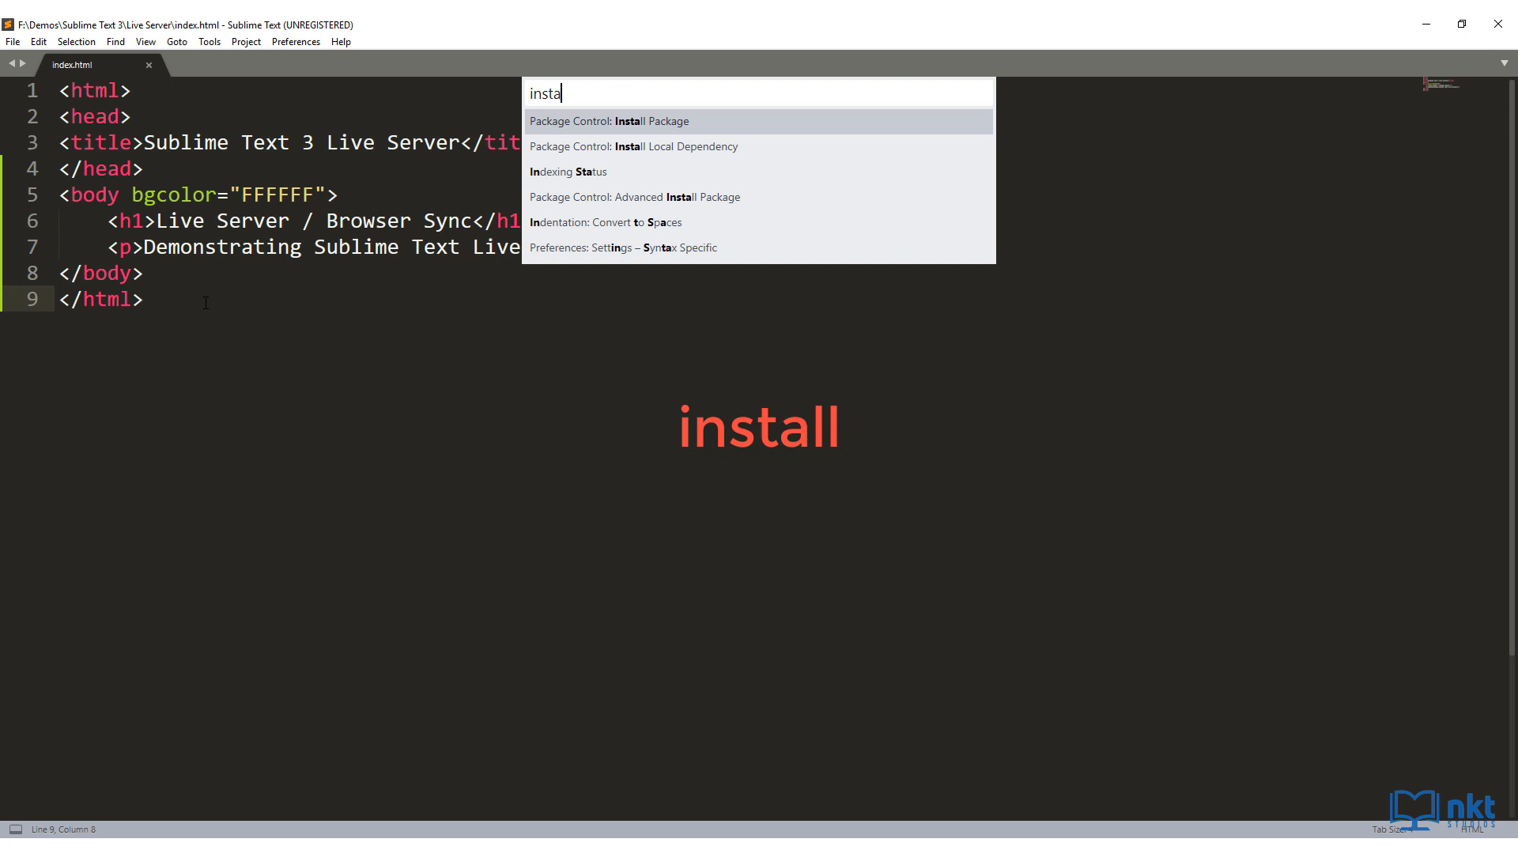
text(ll)
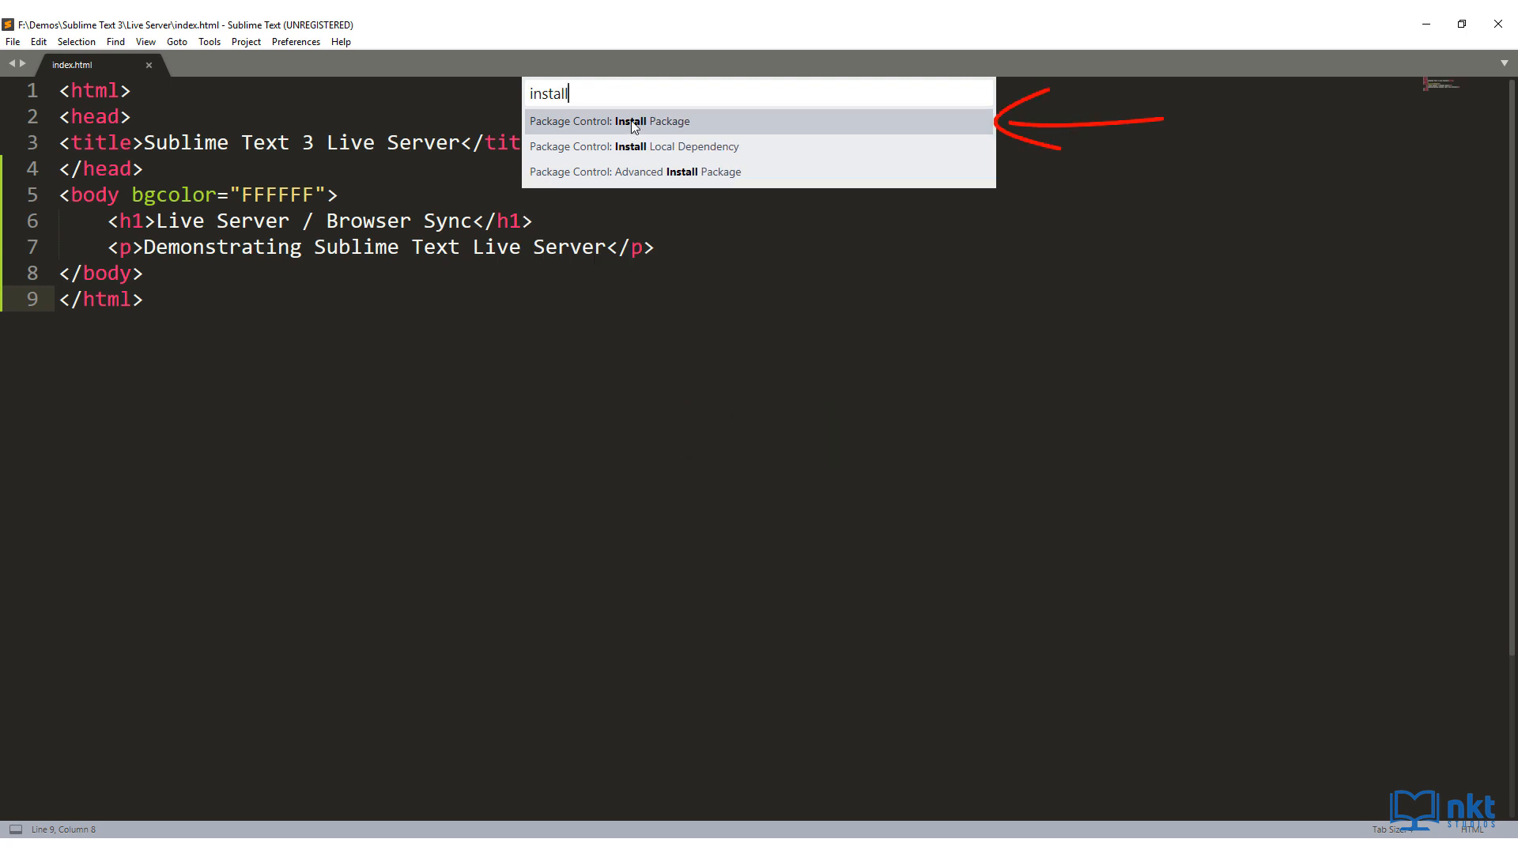
click(609, 121)
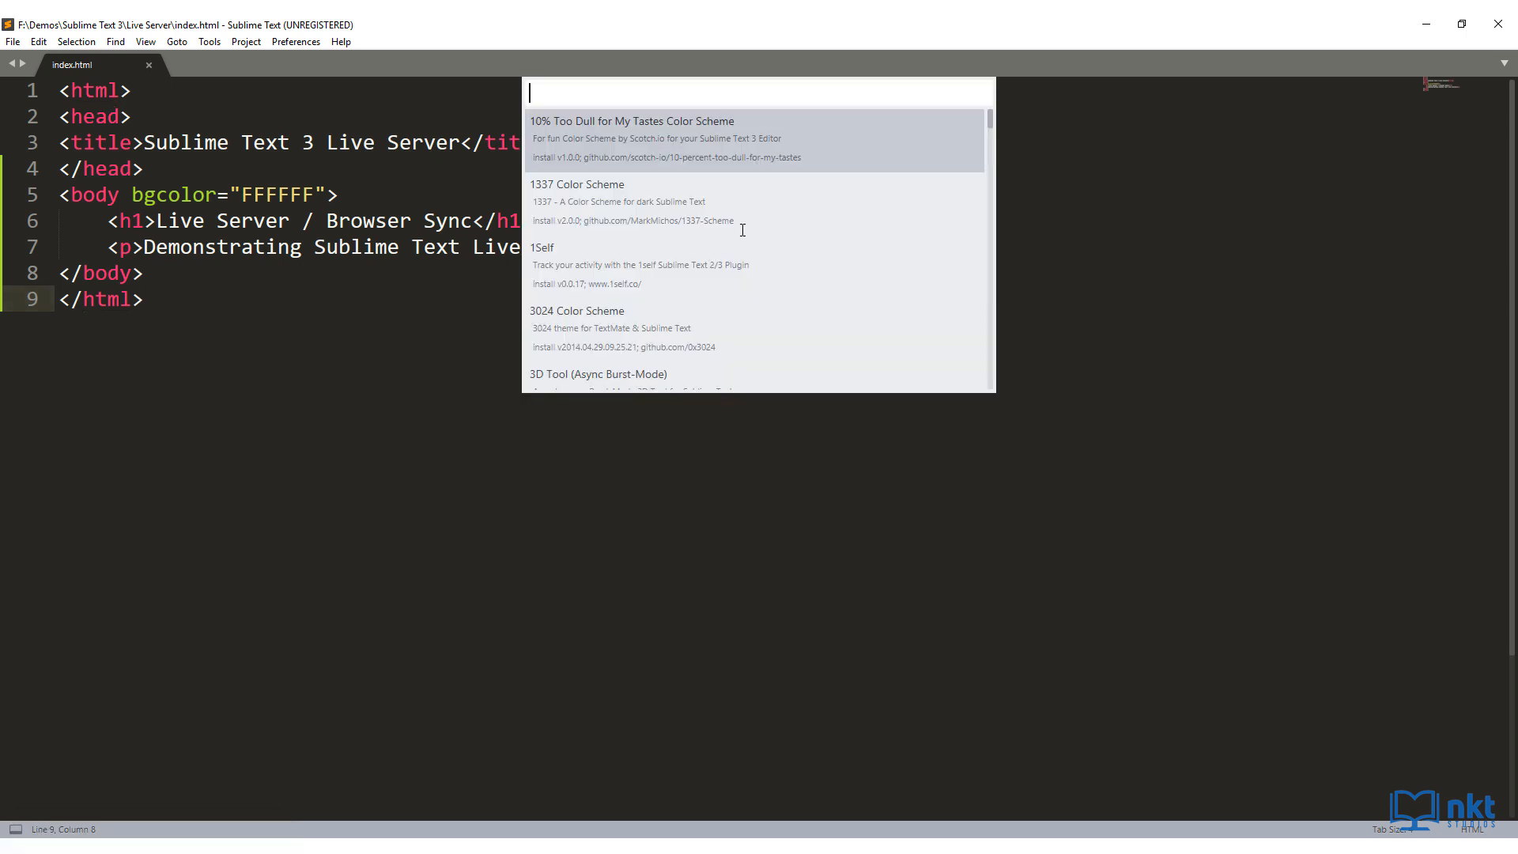
text(browser sync)
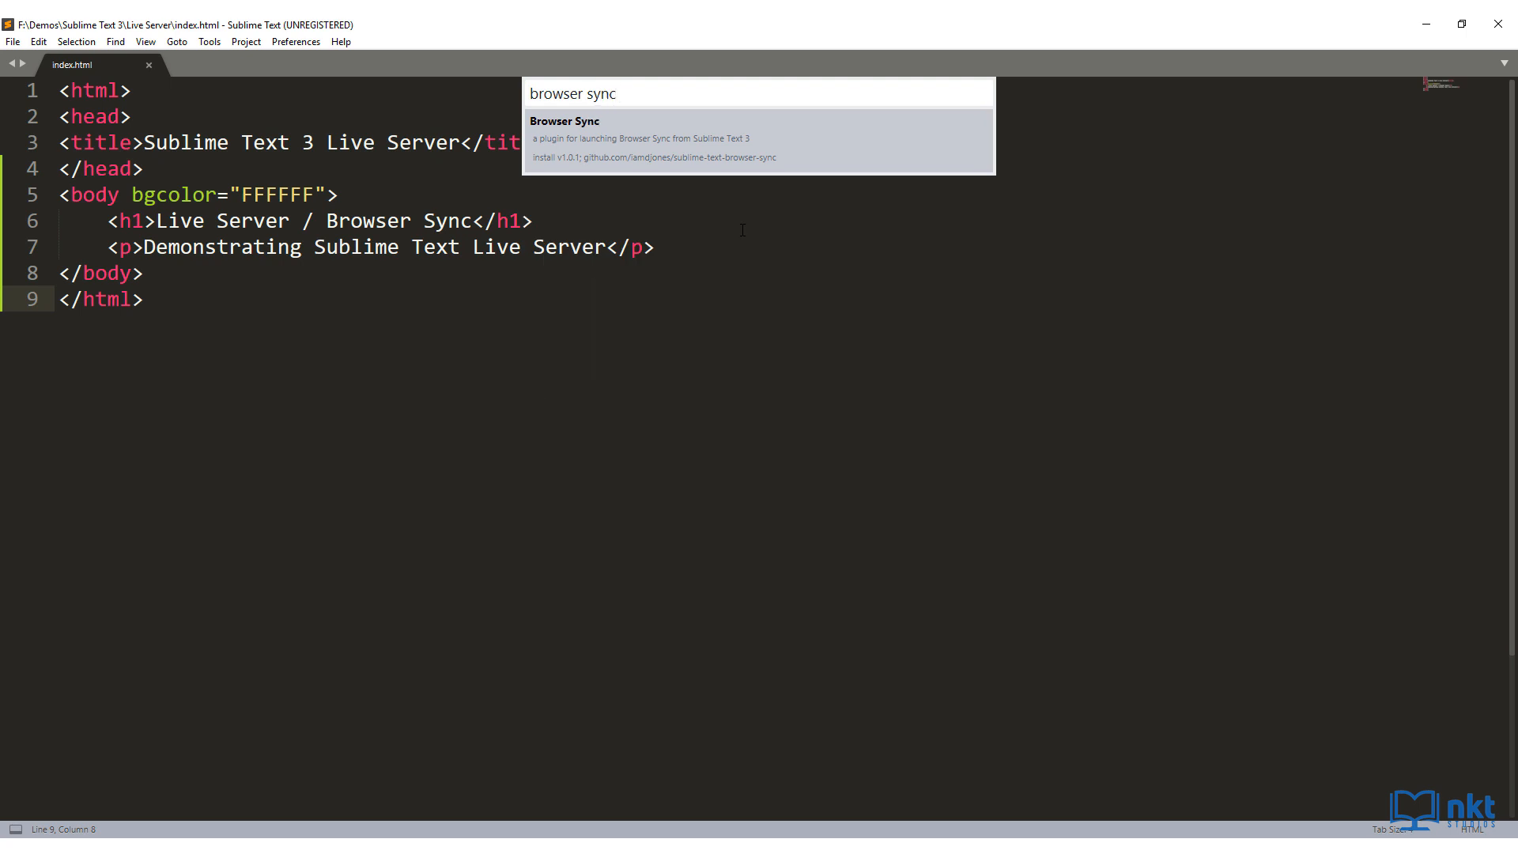
mouse_move(708, 156)
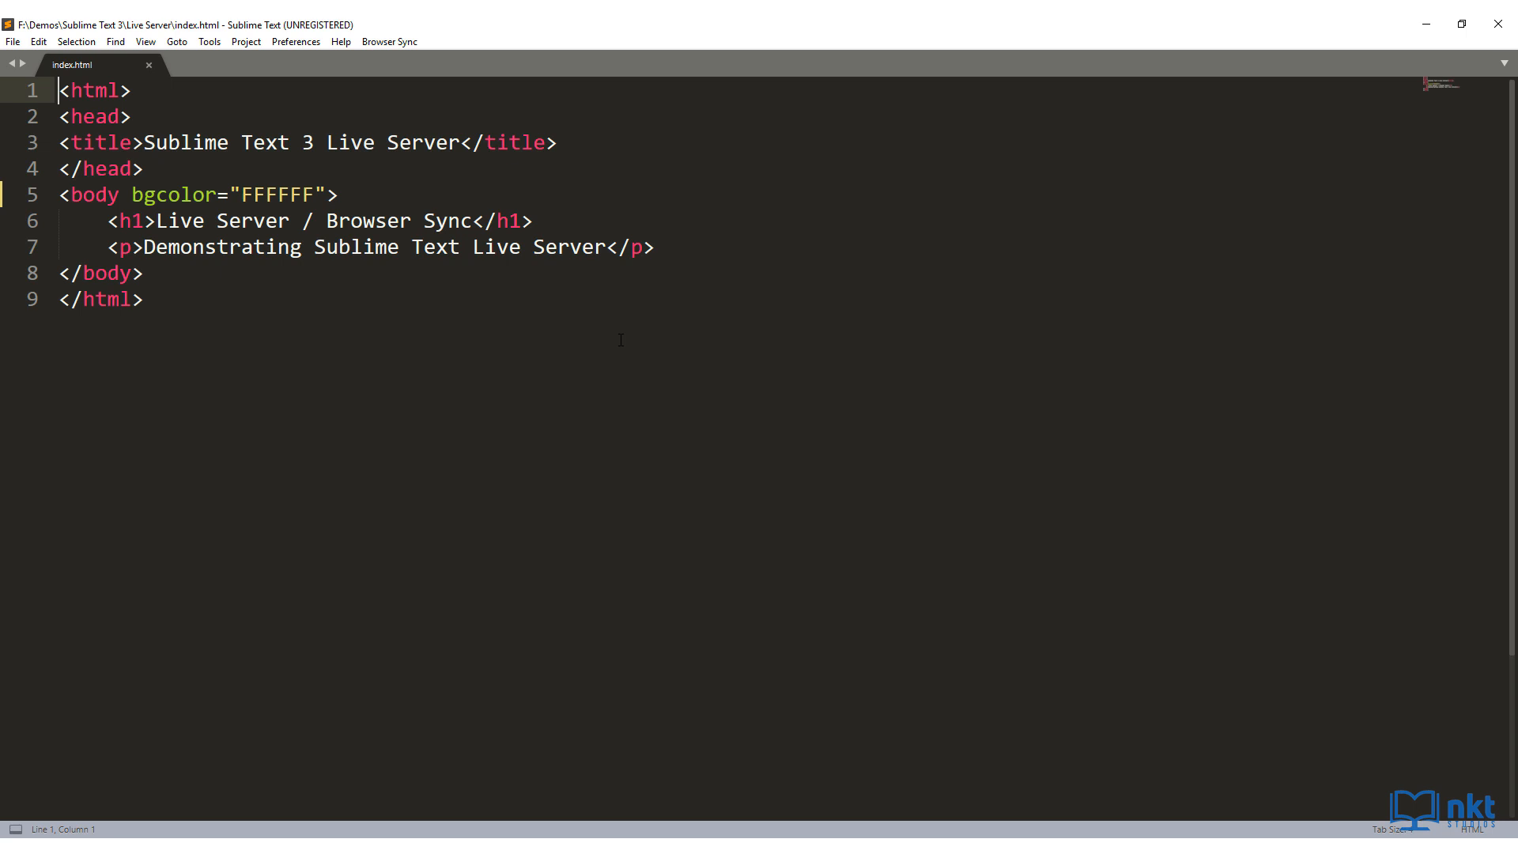
- Start Browser Sync so index.html opens in Chrome at localhost:3000
click(388, 42)
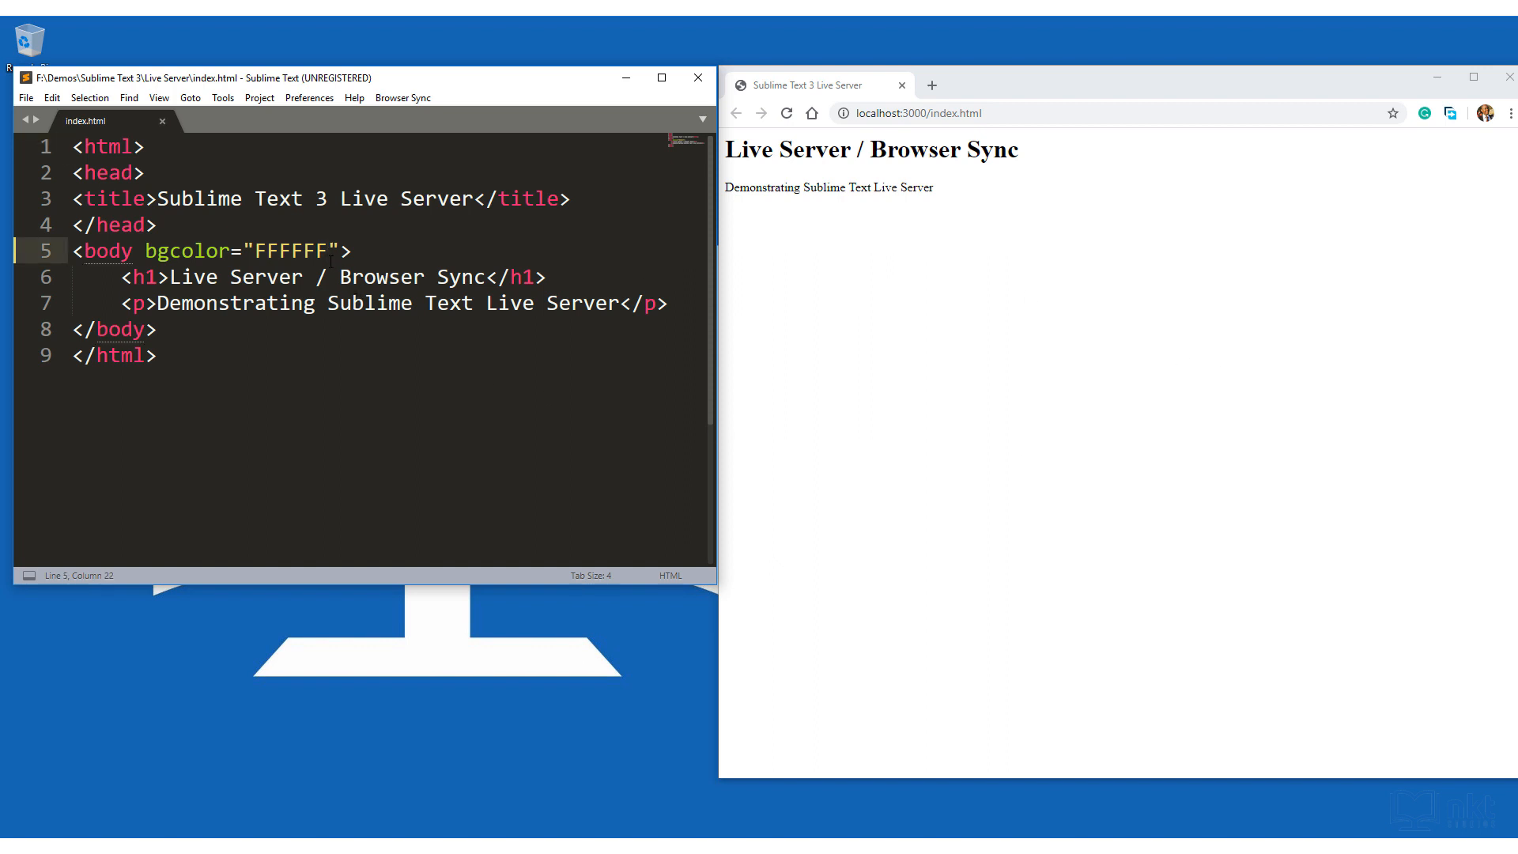
- Change bgcolor to FFBB00, save, and add '3' after 'Text' in the paragraph
key(BackSpace)
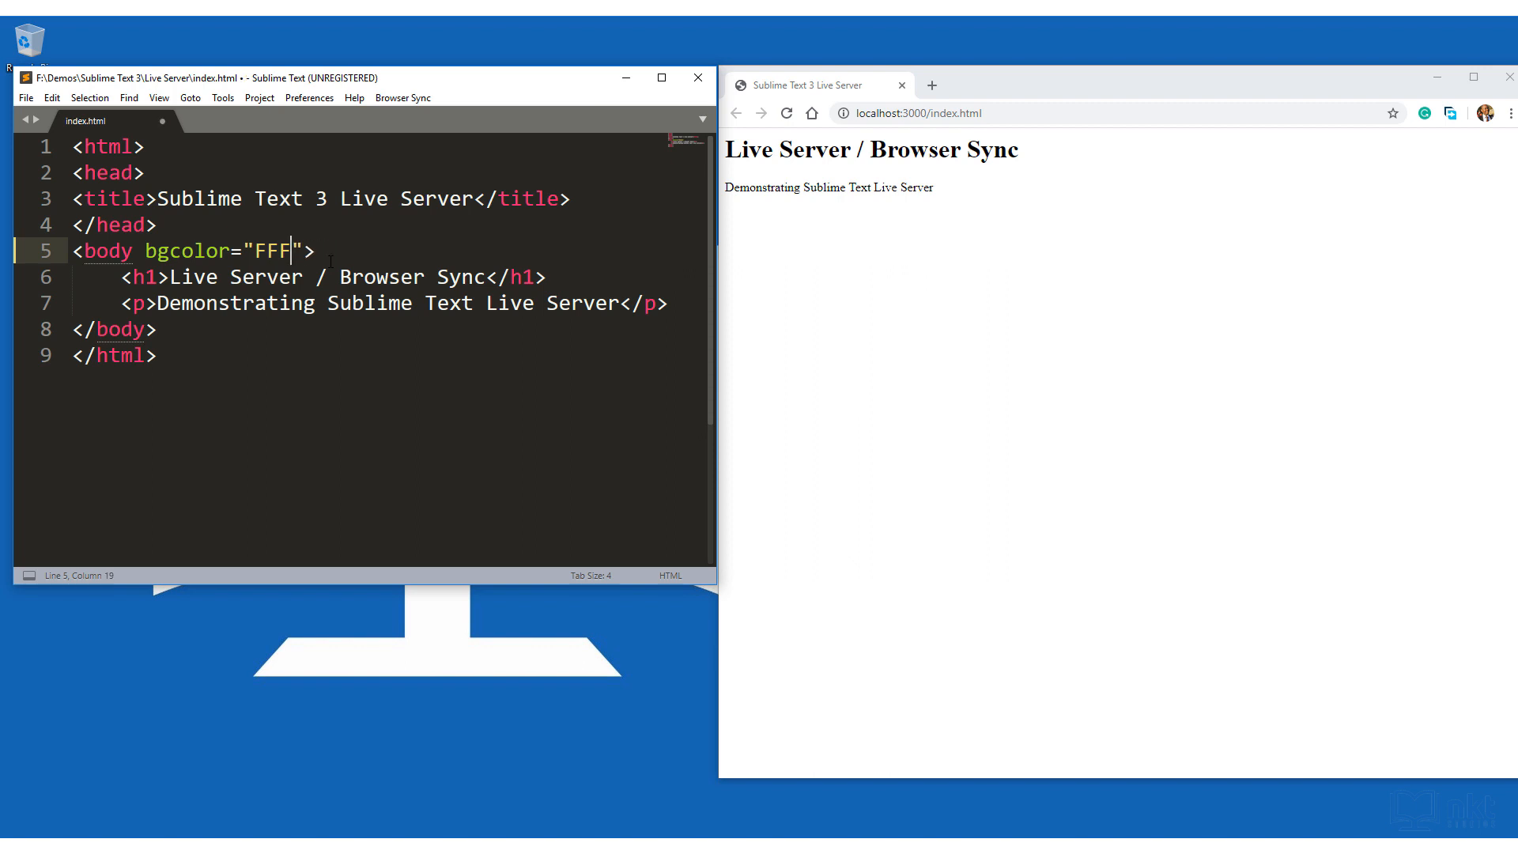
text(BB00)
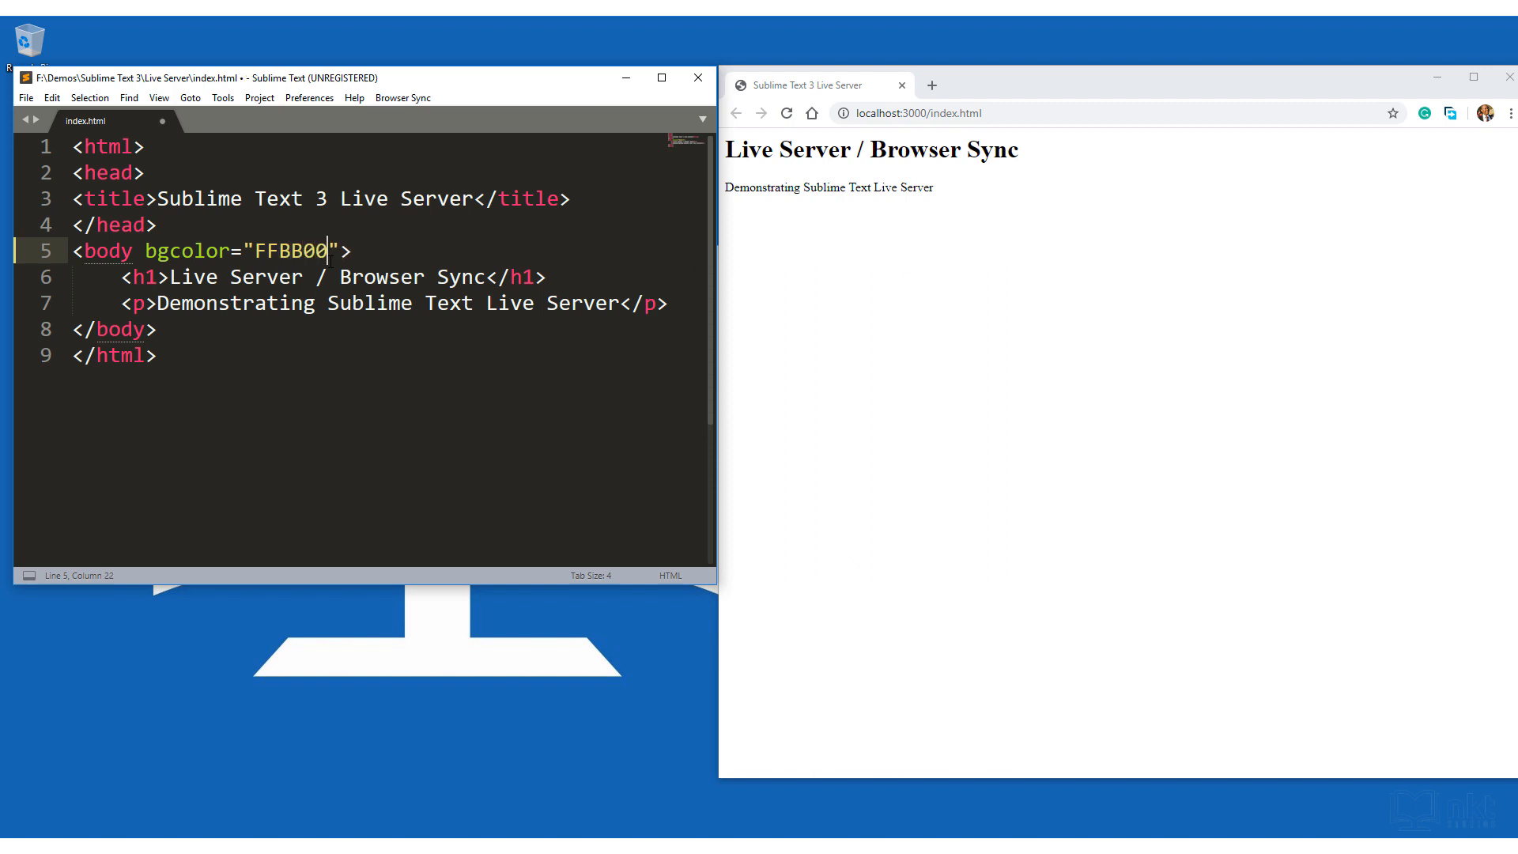
key(ctrl+s)
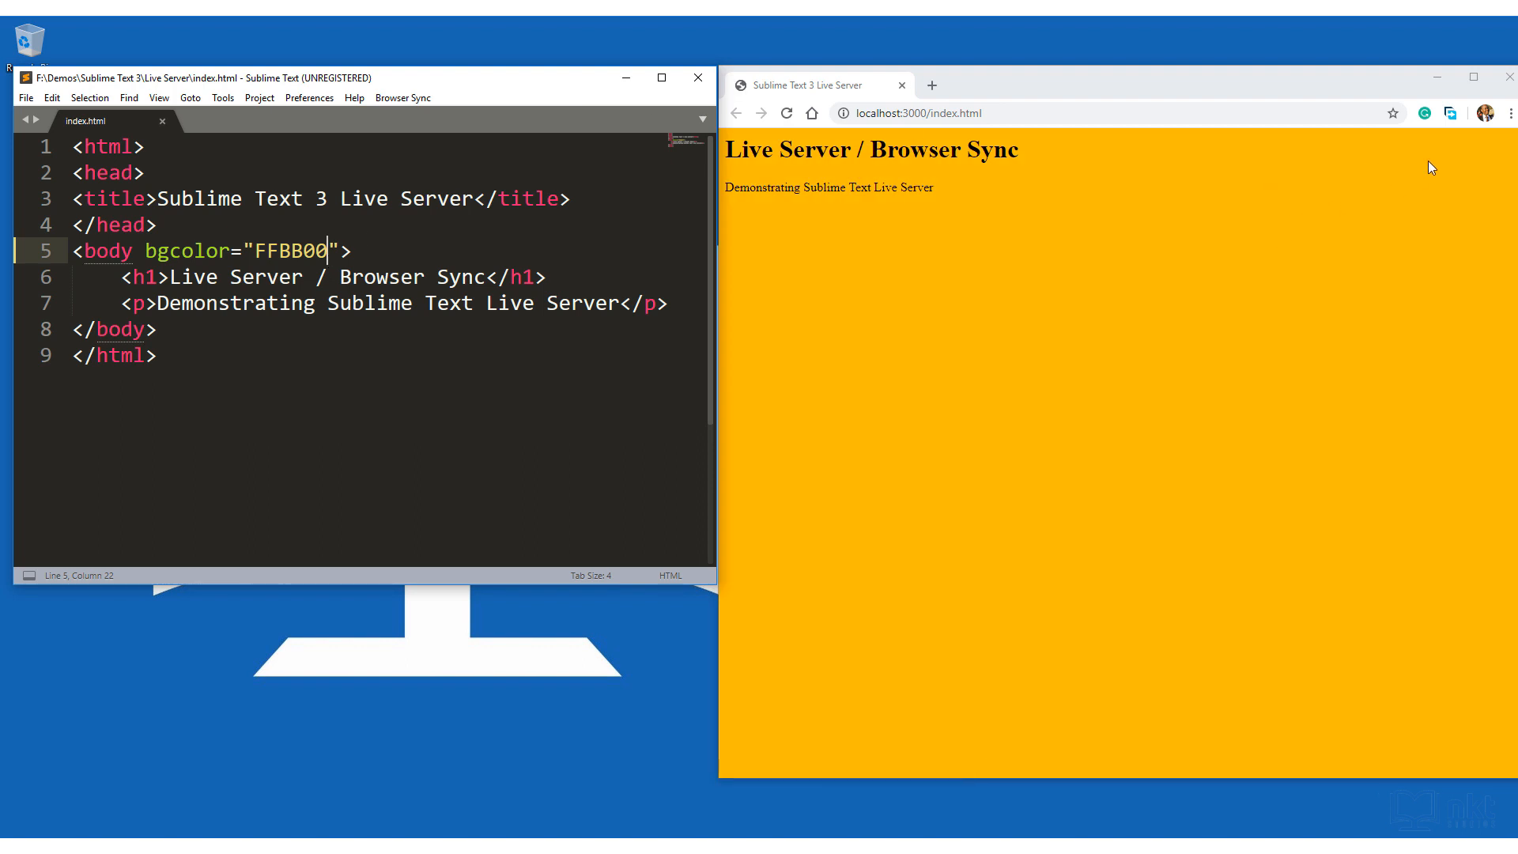
mouse_move(1478, 170)
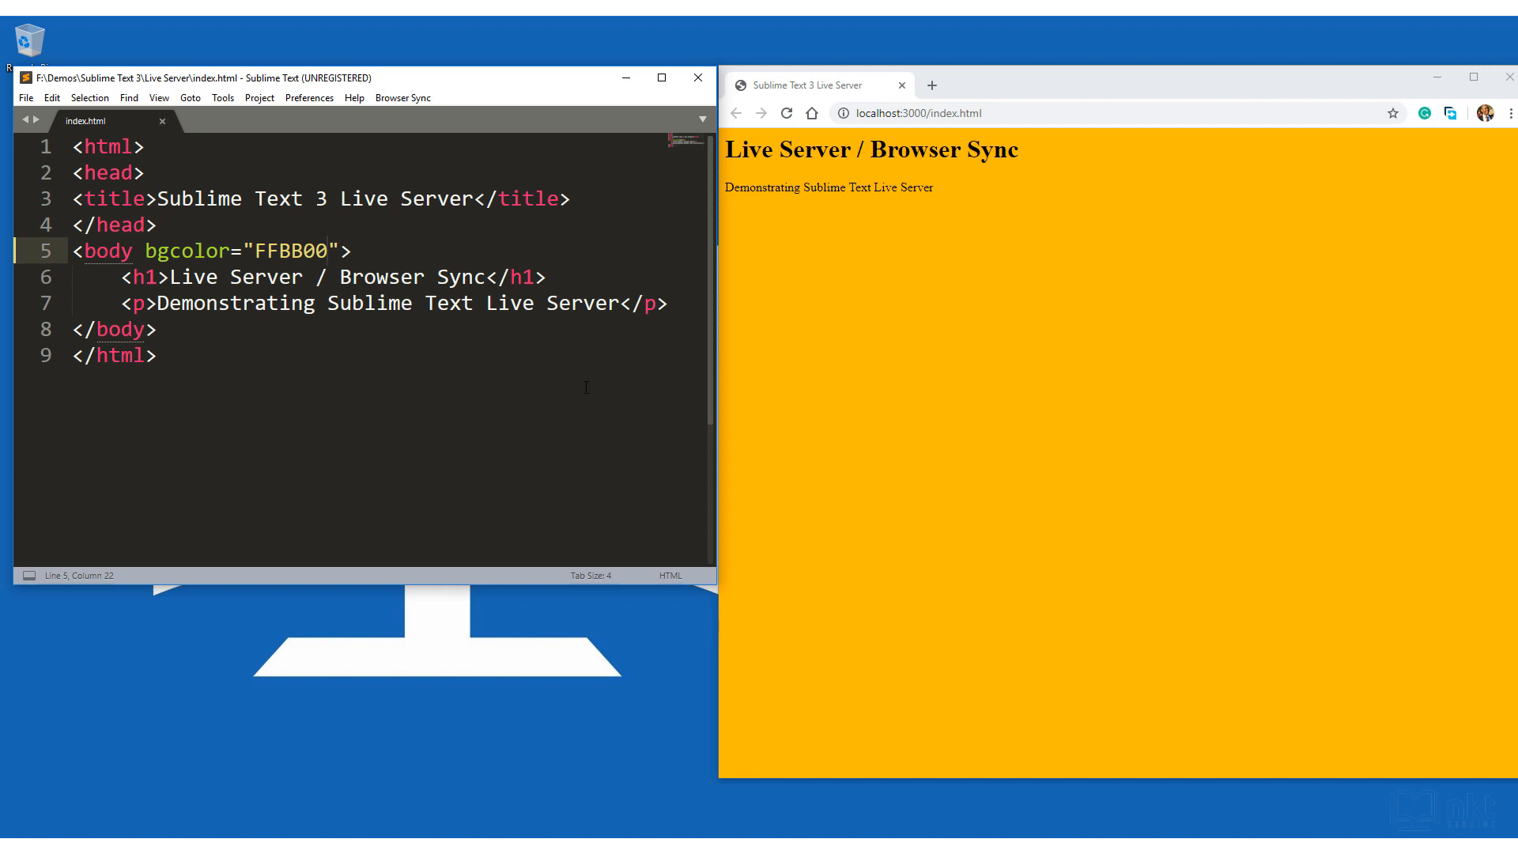
click(474, 303)
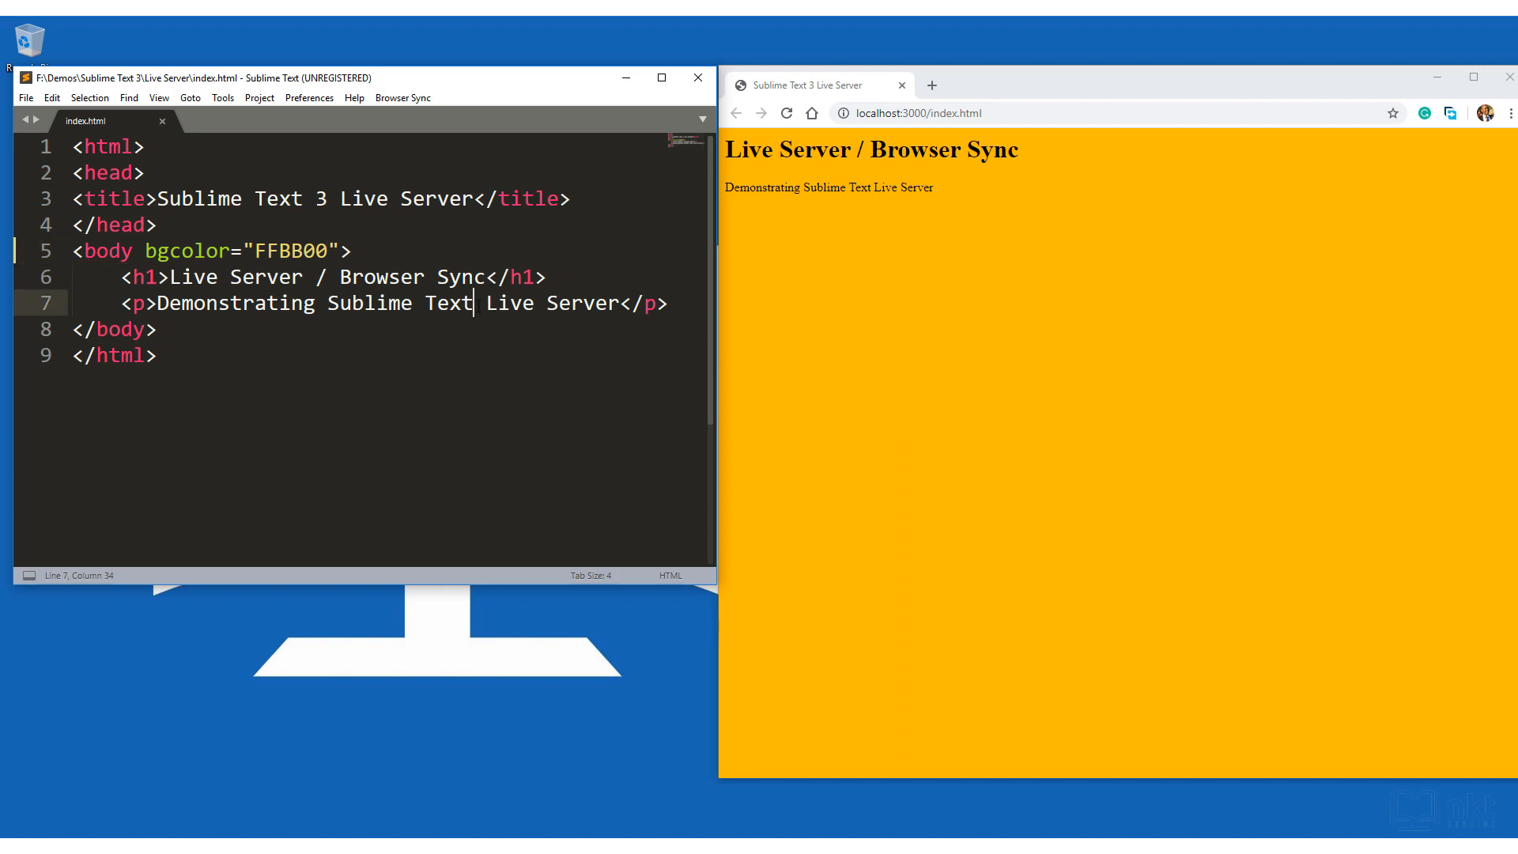
text(3)
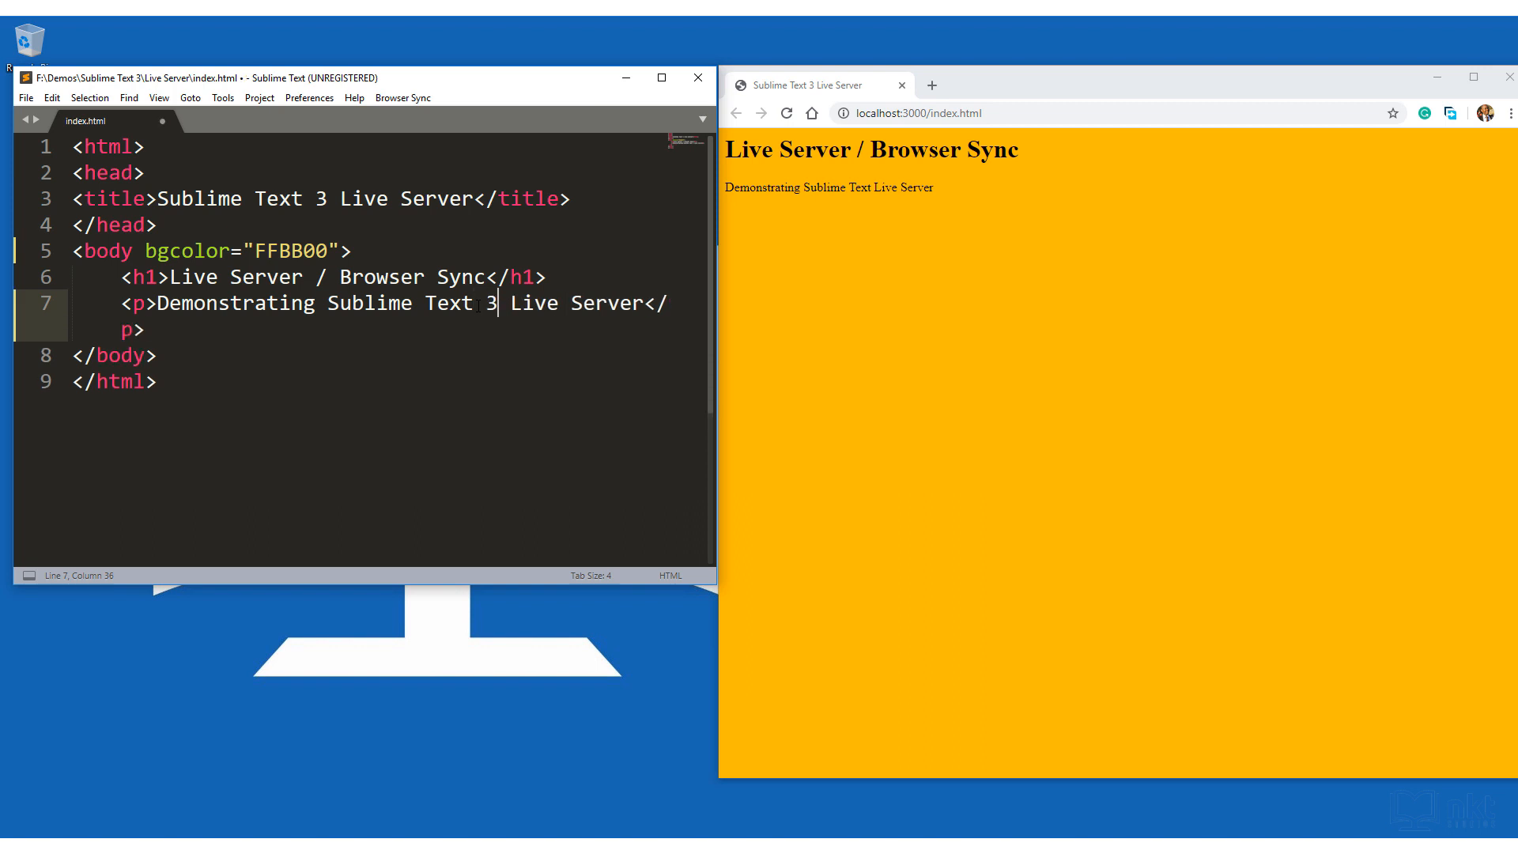